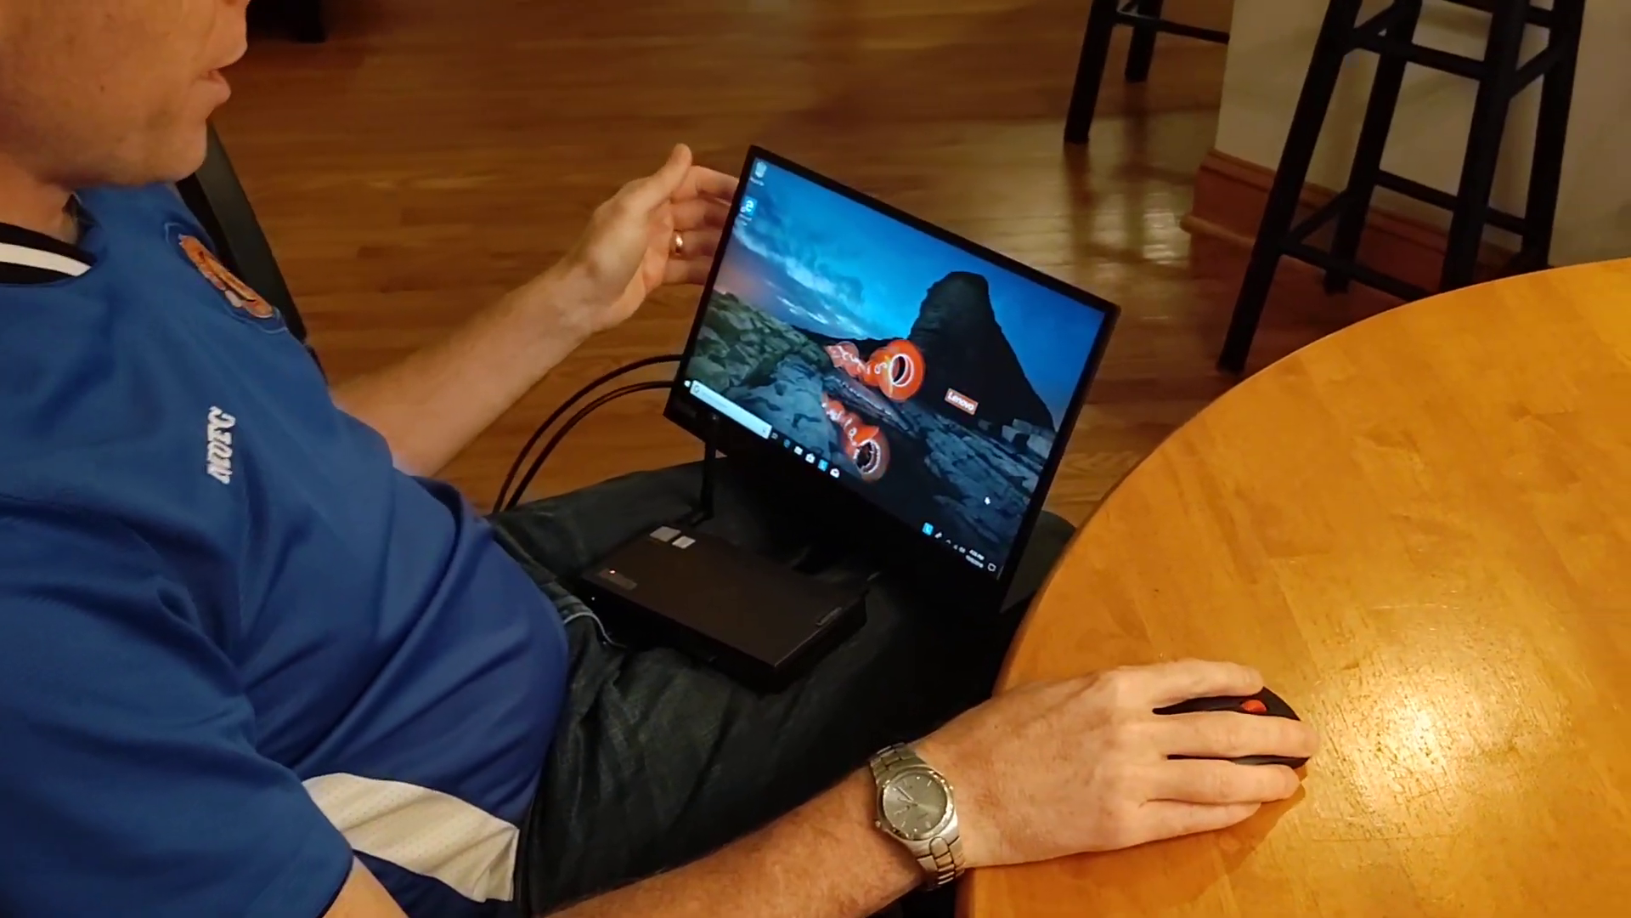
- Bring up the Start menu showing the app list and live tiles over the desktop
{"action": "left_click", "coordinate": [707, 538]}
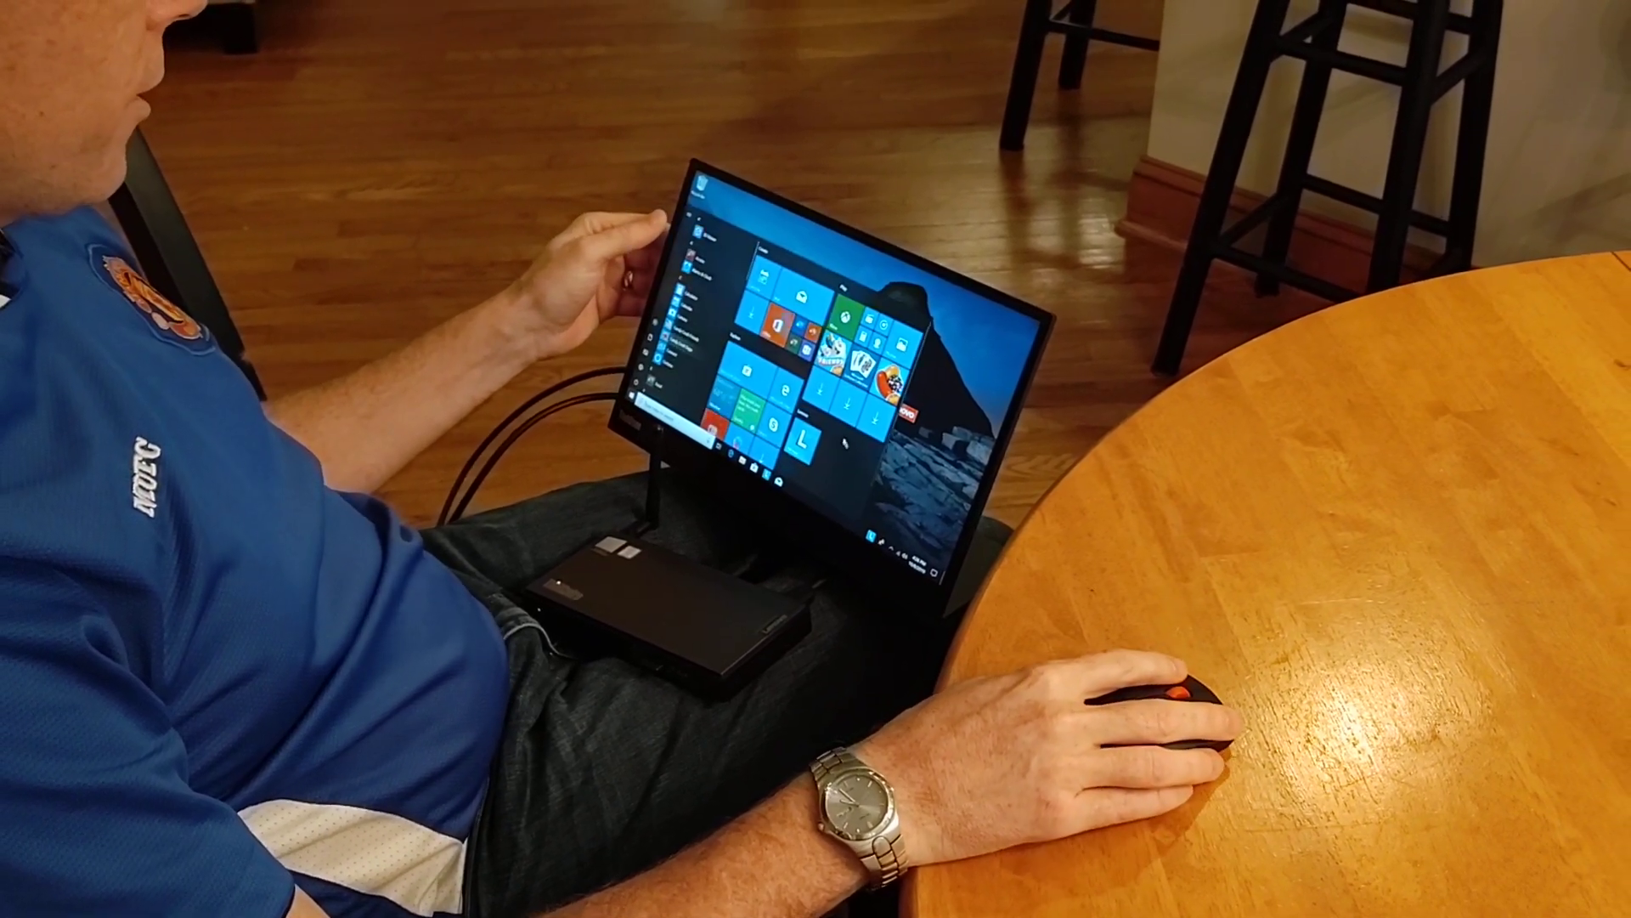